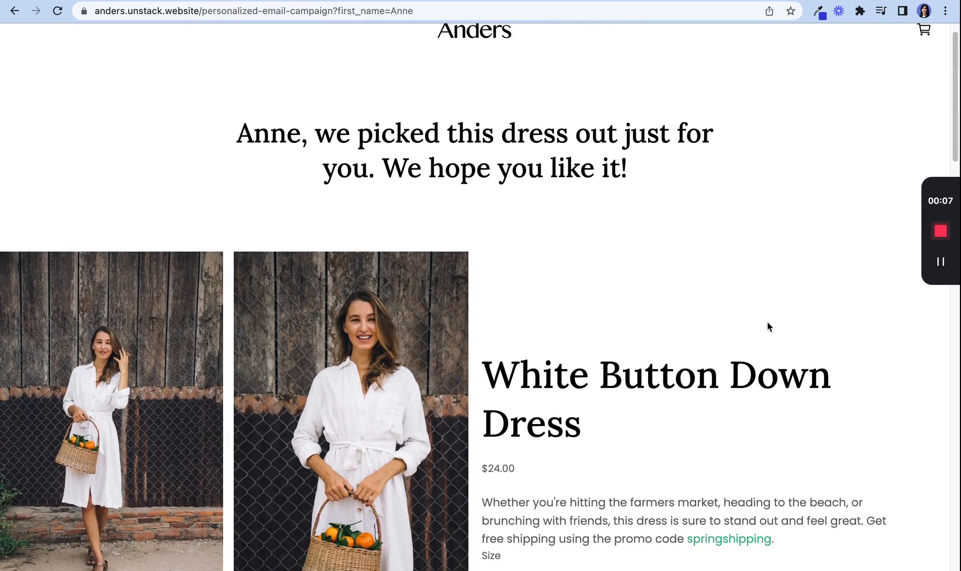
Step: Select the XL size for the dress, then scroll through the remaining page options
{"action": "scroll", "scroll_direction": "down", "scroll_amount": 3}
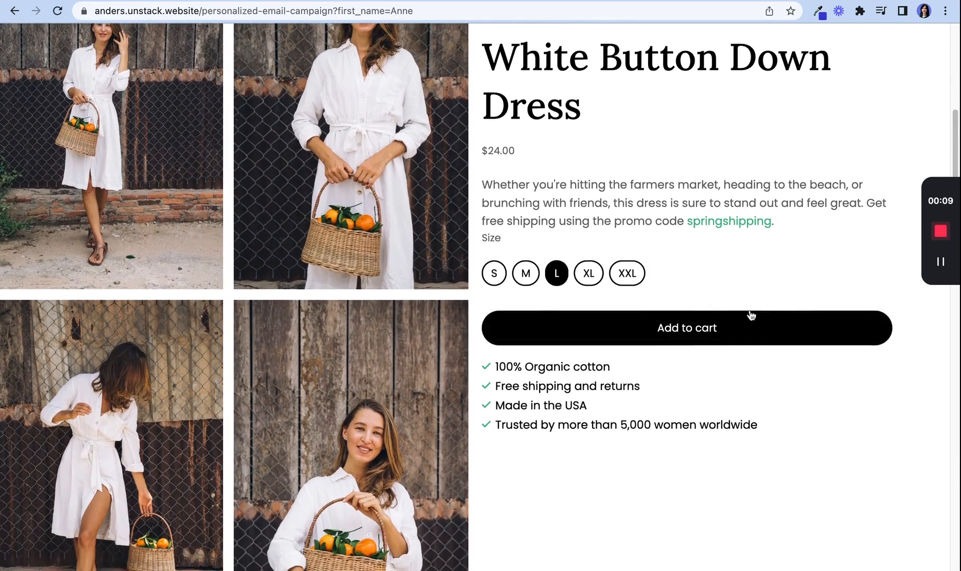
{"action": "left_click", "coordinate": [588, 273]}
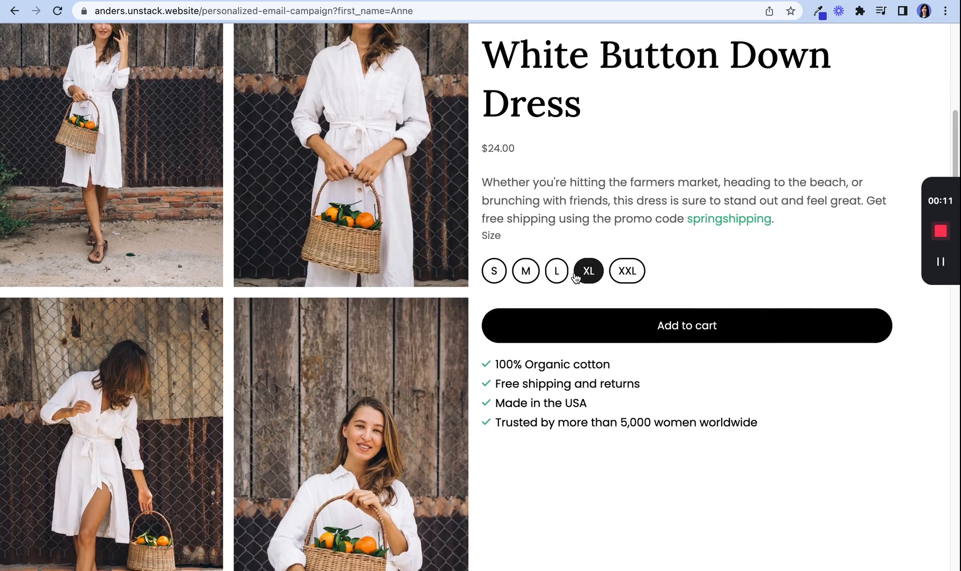
{"action": "scroll", "scroll_direction": "down", "scroll_amount": 3}
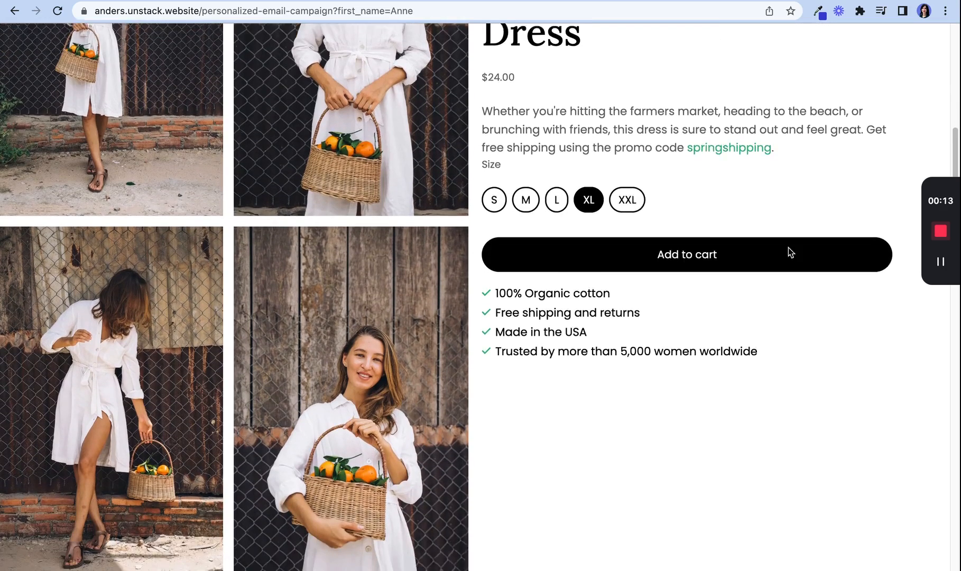
{"action": "scroll", "scroll_direction": "down", "scroll_amount": 3}
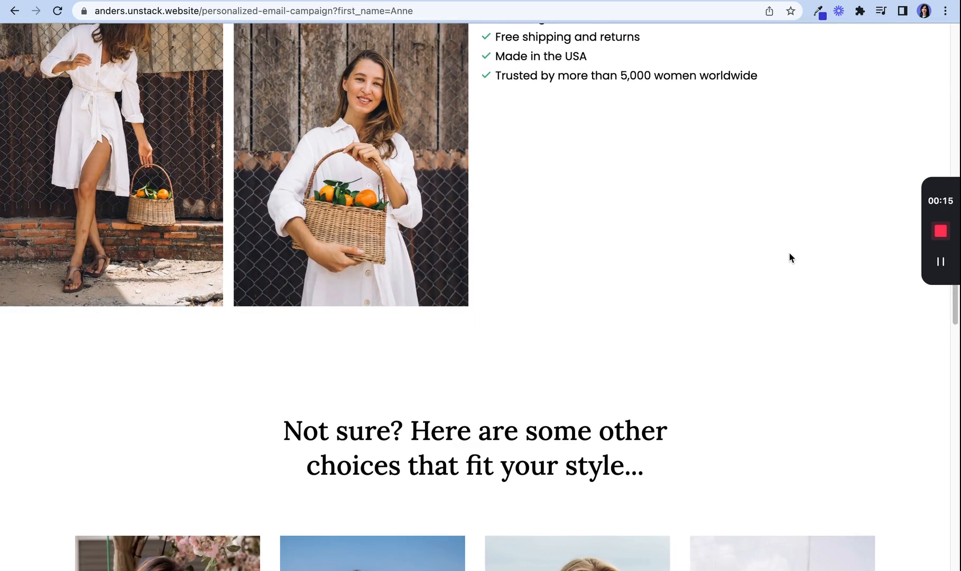
{"action": "scroll", "scroll_direction": "down", "scroll_amount": 3}
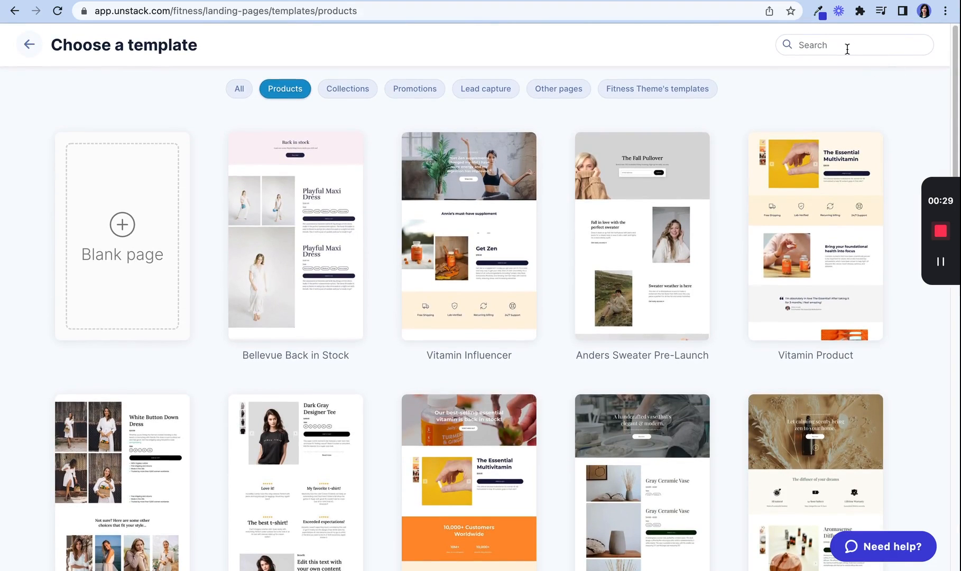
Step: Search templates for 'pers' and skip the product step to open the editor
{"action": "type", "text": "pers"}
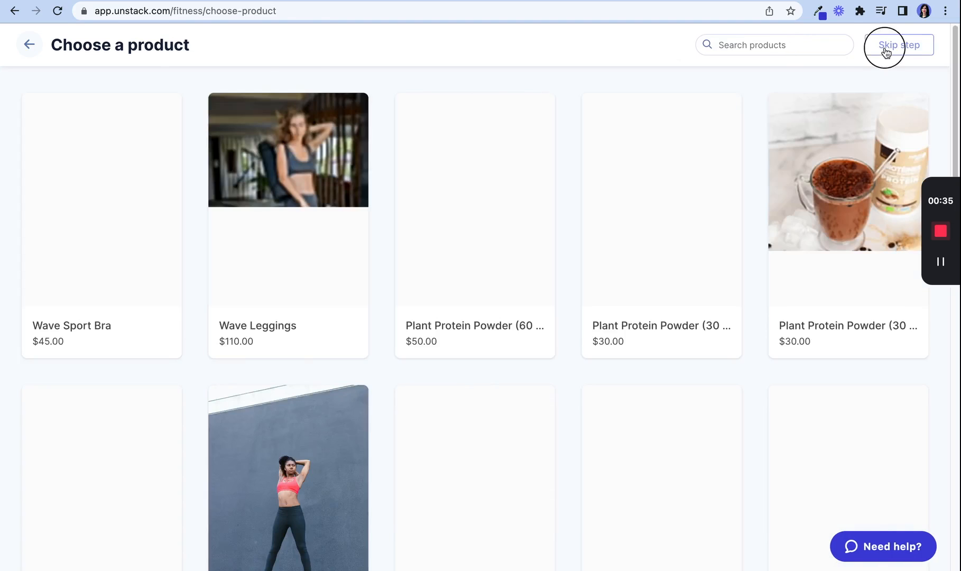
{"action": "left_click", "coordinate": [900, 44]}
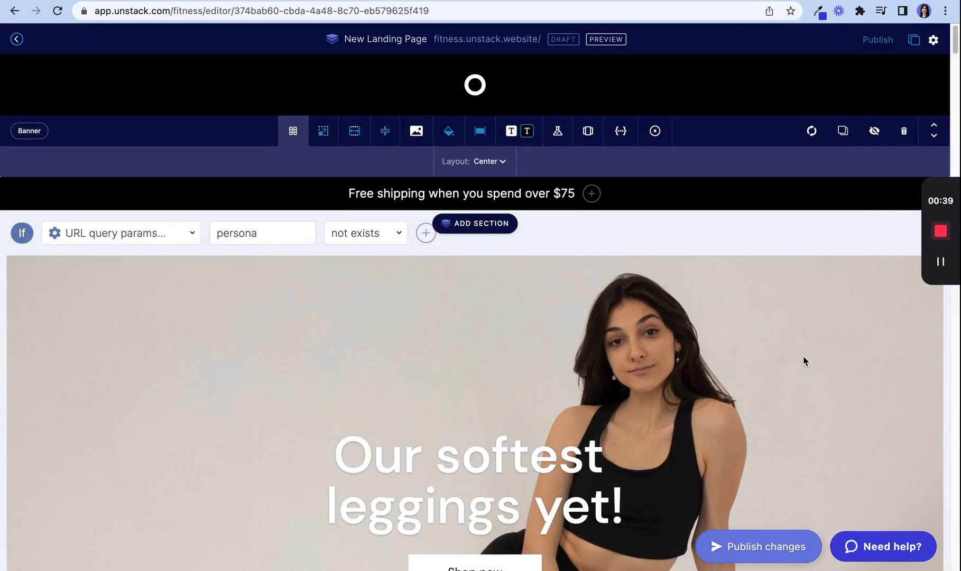
Step: Set the yoga section's persona condition value to 'yoga', then review the weights section
{"action": "scroll", "scroll_direction": "down", "scroll_amount": 3}
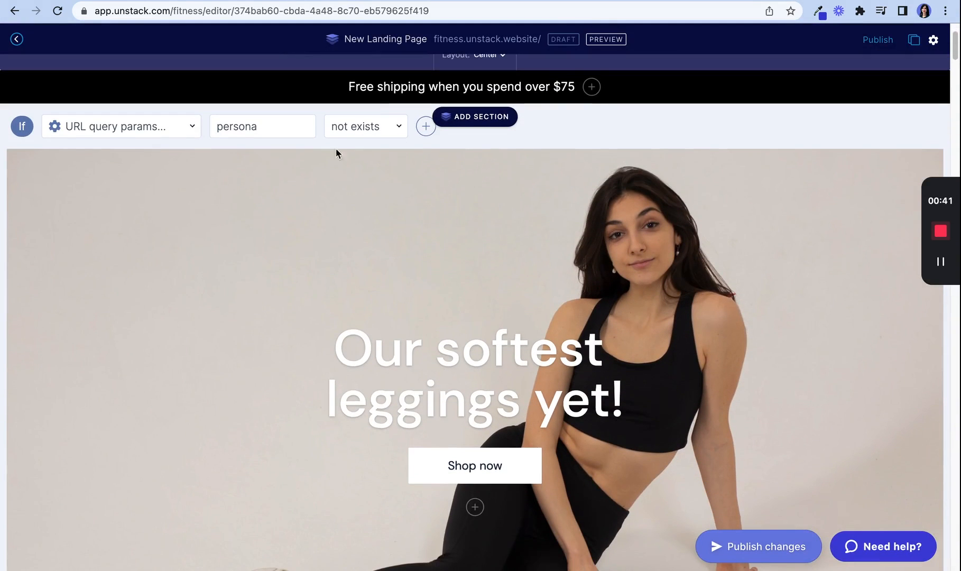
{"action": "left_click", "coordinate": [364, 126]}
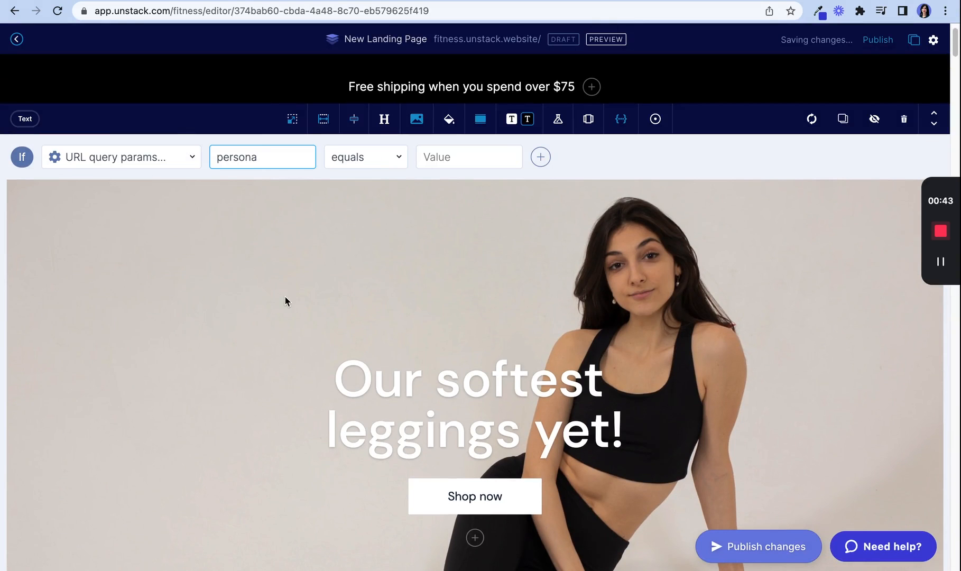
{"action": "type", "text": "yoga"}
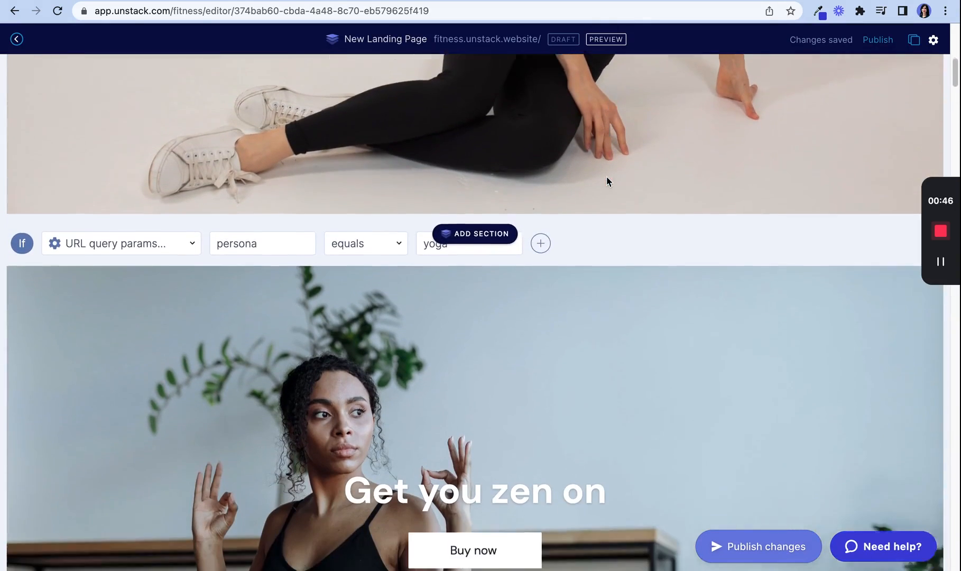
{"action": "scroll", "scroll_direction": "down", "scroll_amount": 3}
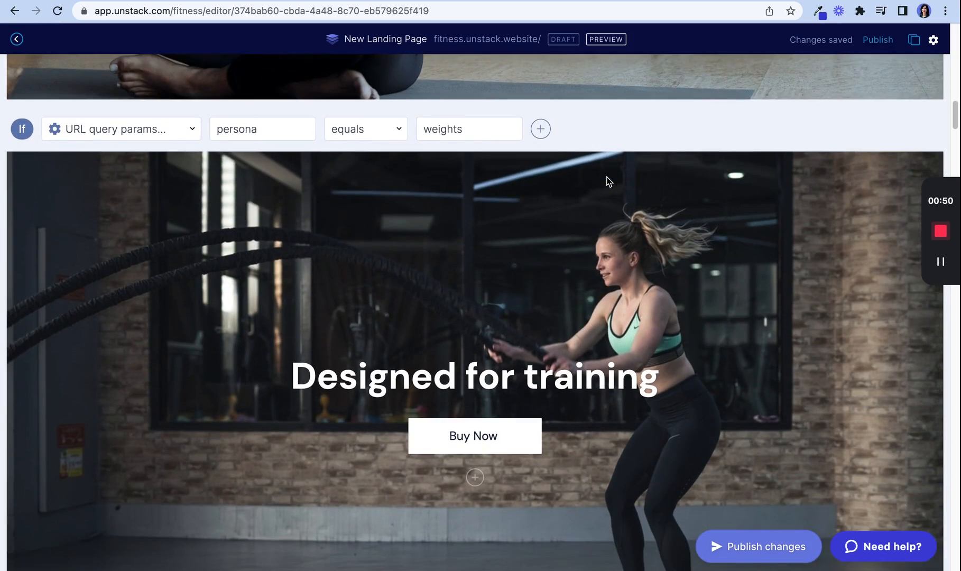
{"action": "scroll", "scroll_direction": "down", "scroll_amount": 3}
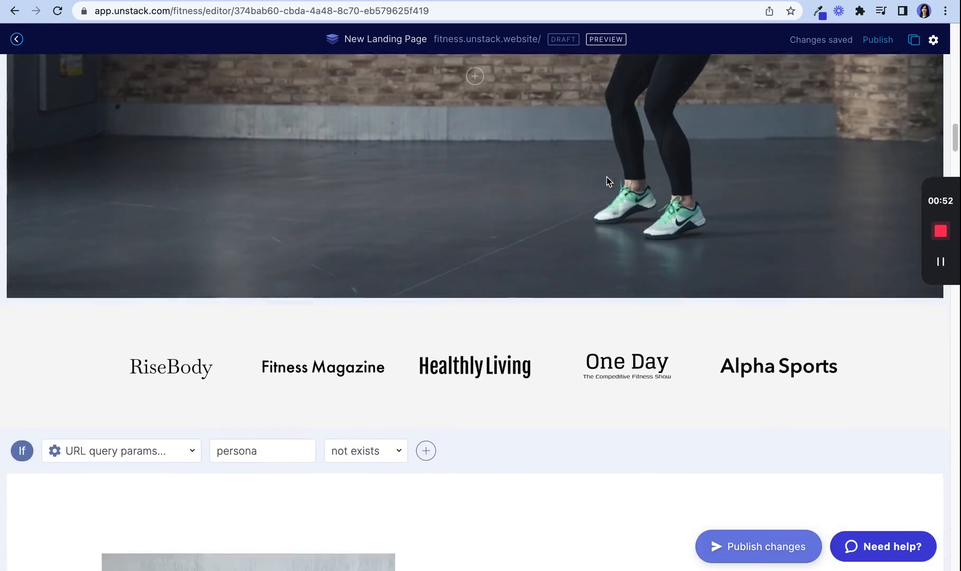
{"action": "scroll", "scroll_direction": "down", "scroll_amount": 3}
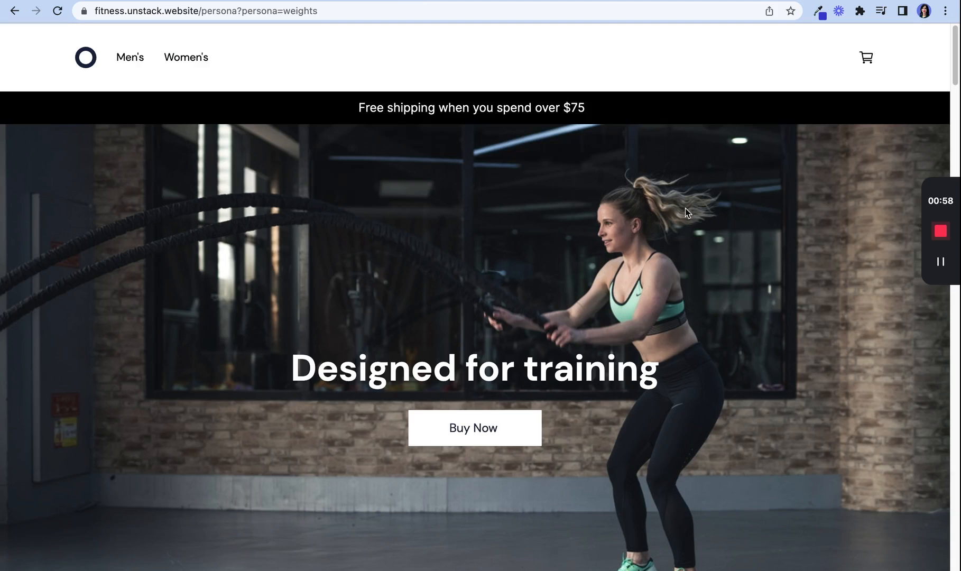
Step: Scroll the weights-persona page and use Shop now to reach the Performance Leggings section
{"action": "scroll", "scroll_direction": "down", "scroll_amount": 3}
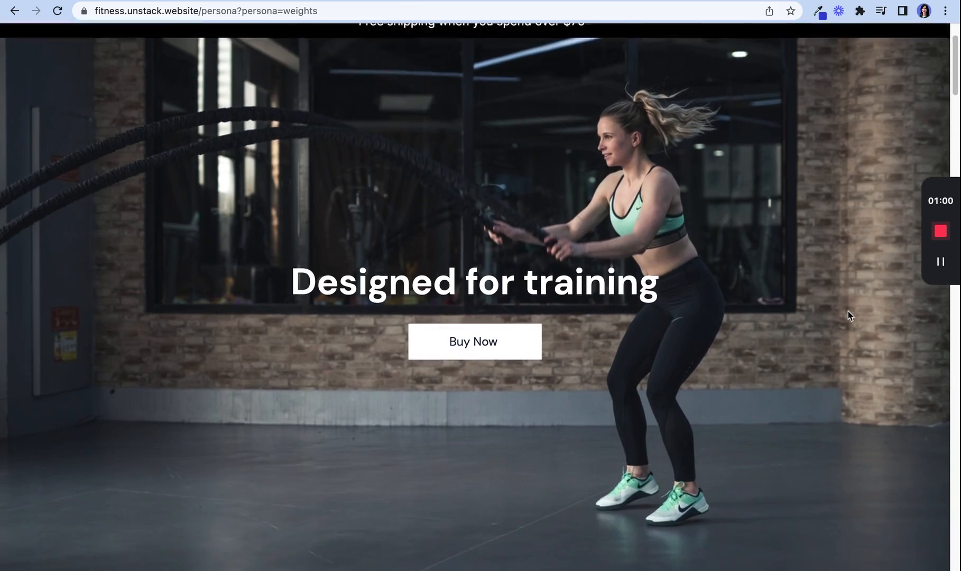
{"action": "scroll", "scroll_direction": "down", "scroll_amount": 3}
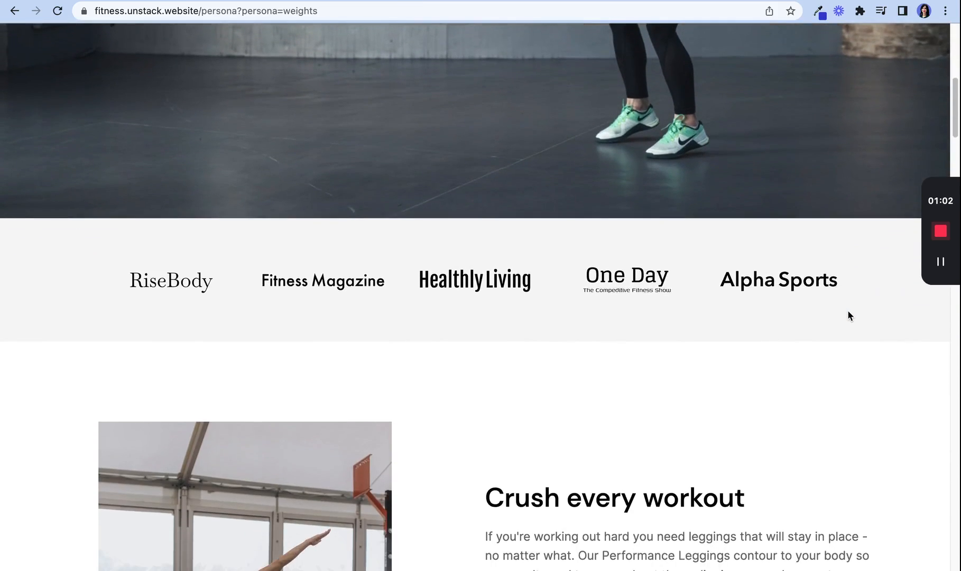
{"action": "scroll", "scroll_direction": "down", "scroll_amount": 3}
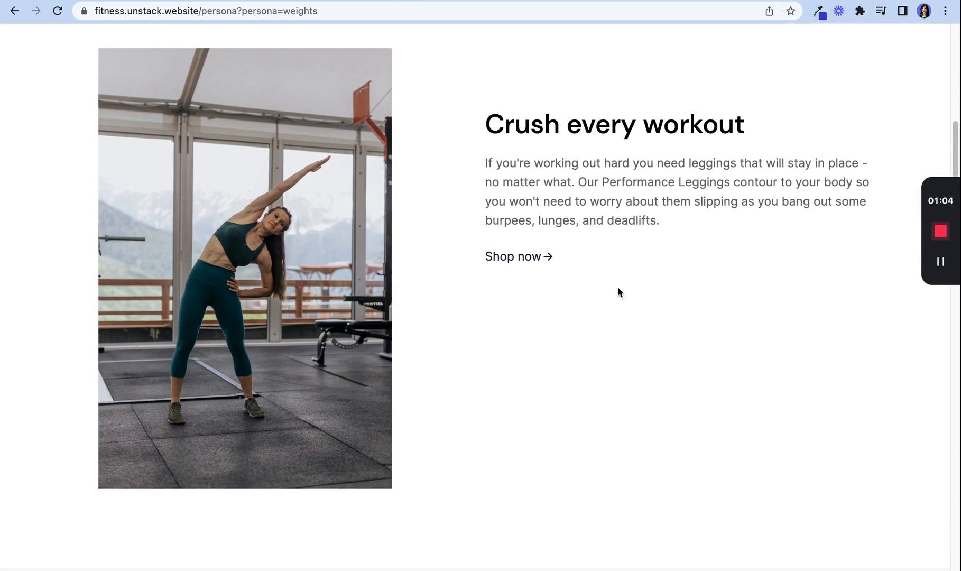
{"action": "left_click", "coordinate": [512, 257]}
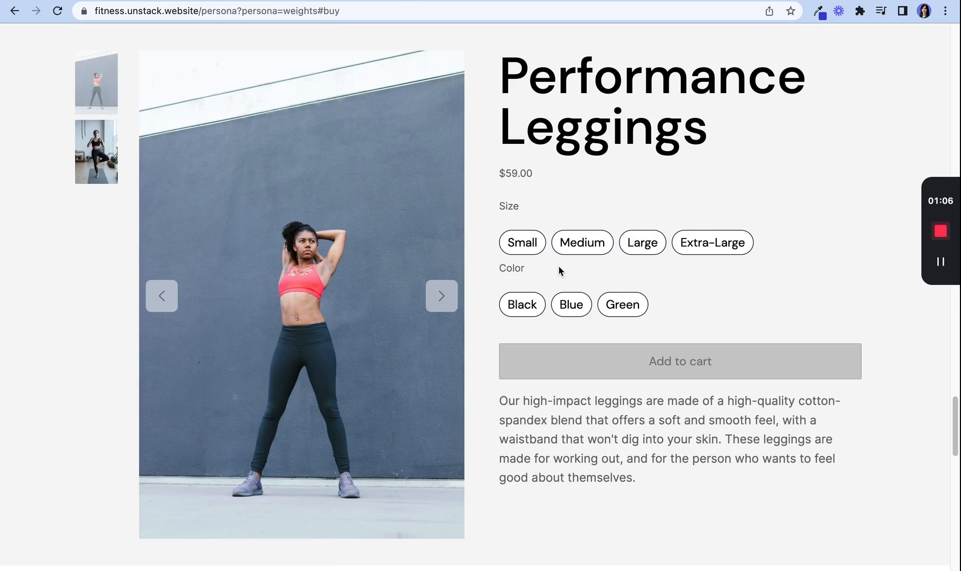
{"action": "scroll", "scroll_direction": "down", "scroll_amount": 3}
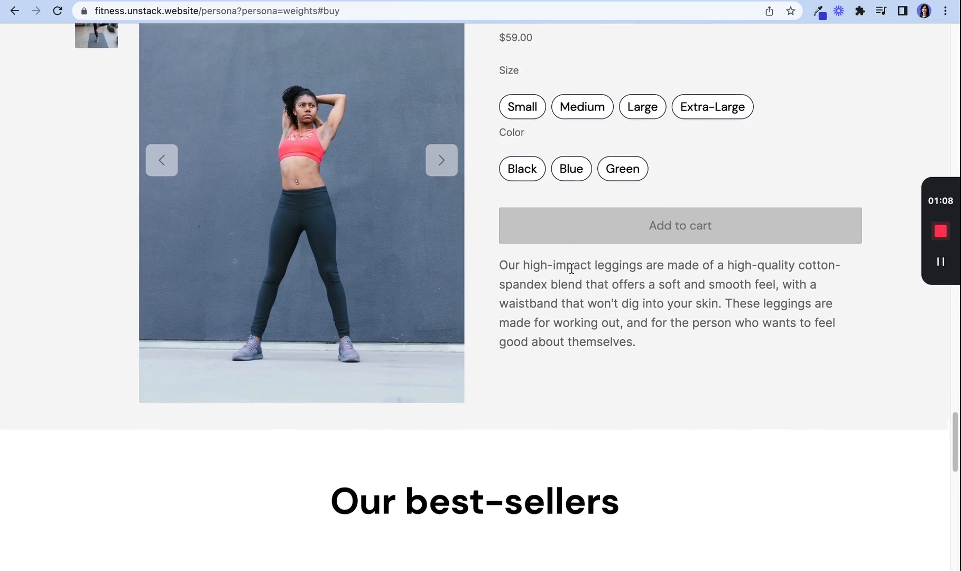